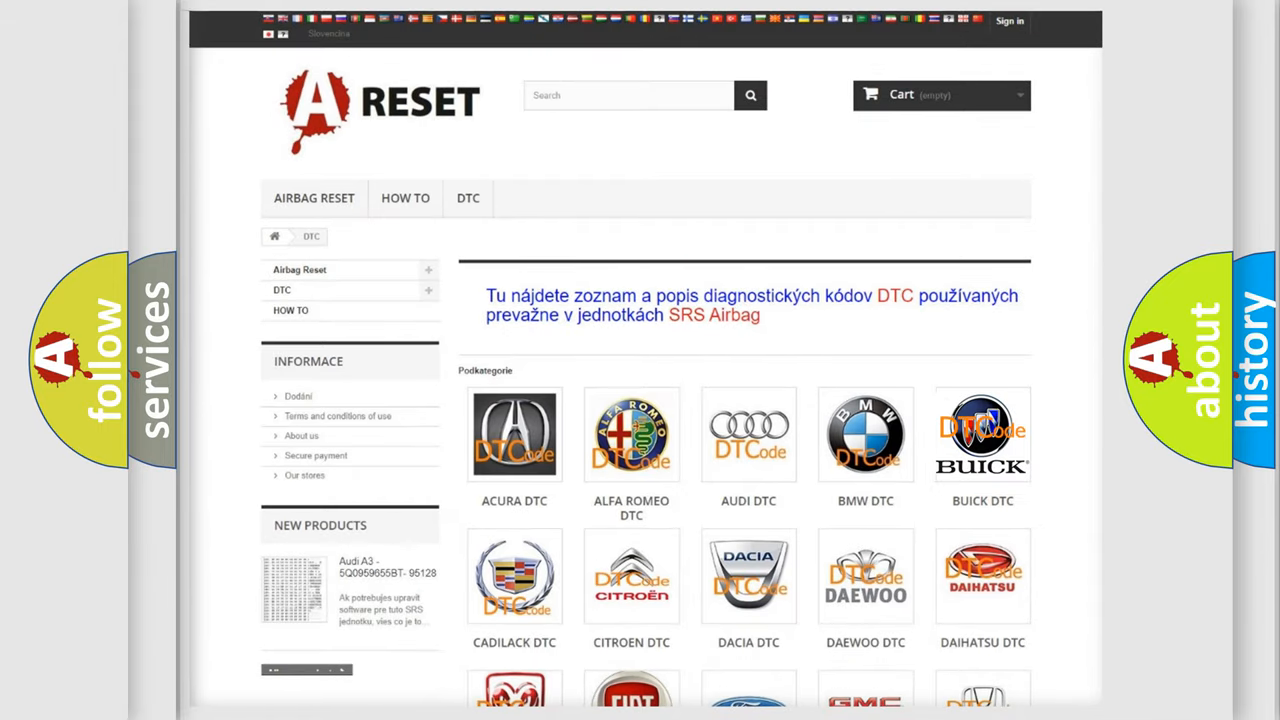
- Open the Buick DTC subcategory and browse its airbag fault code list (B0002, B0012, B0013)
left_click(982, 434)
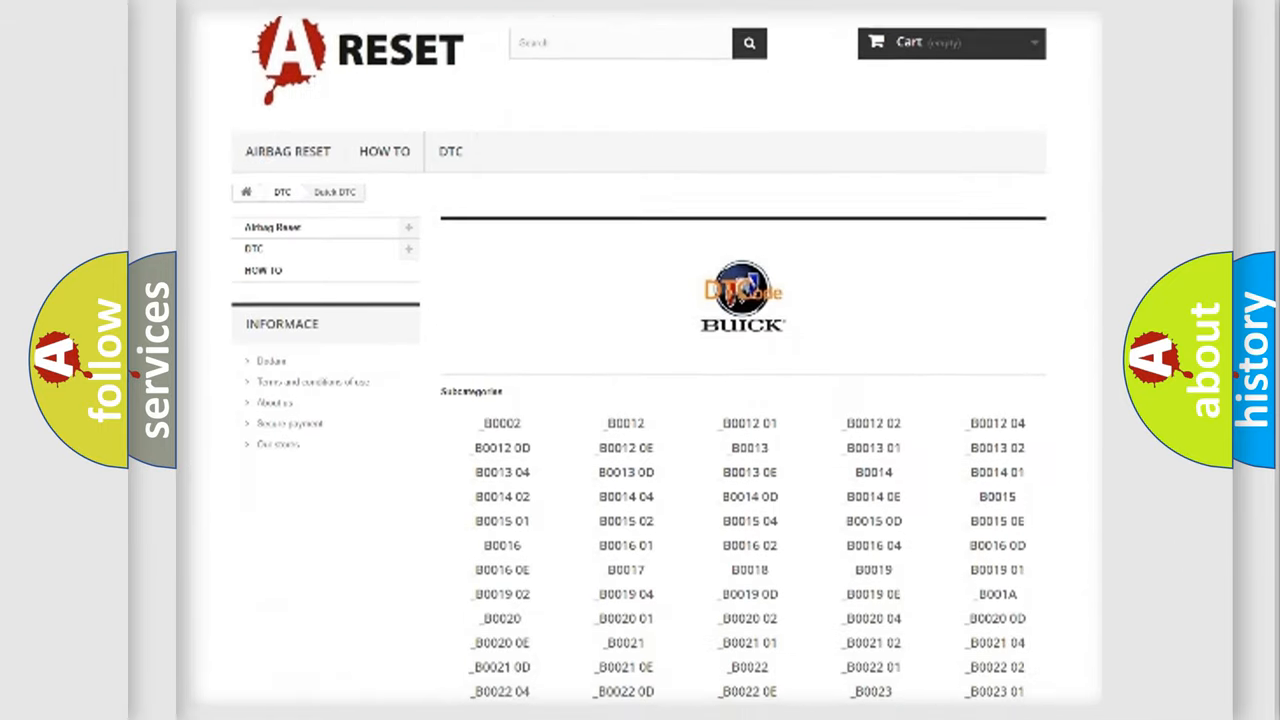
scroll("down", 3)
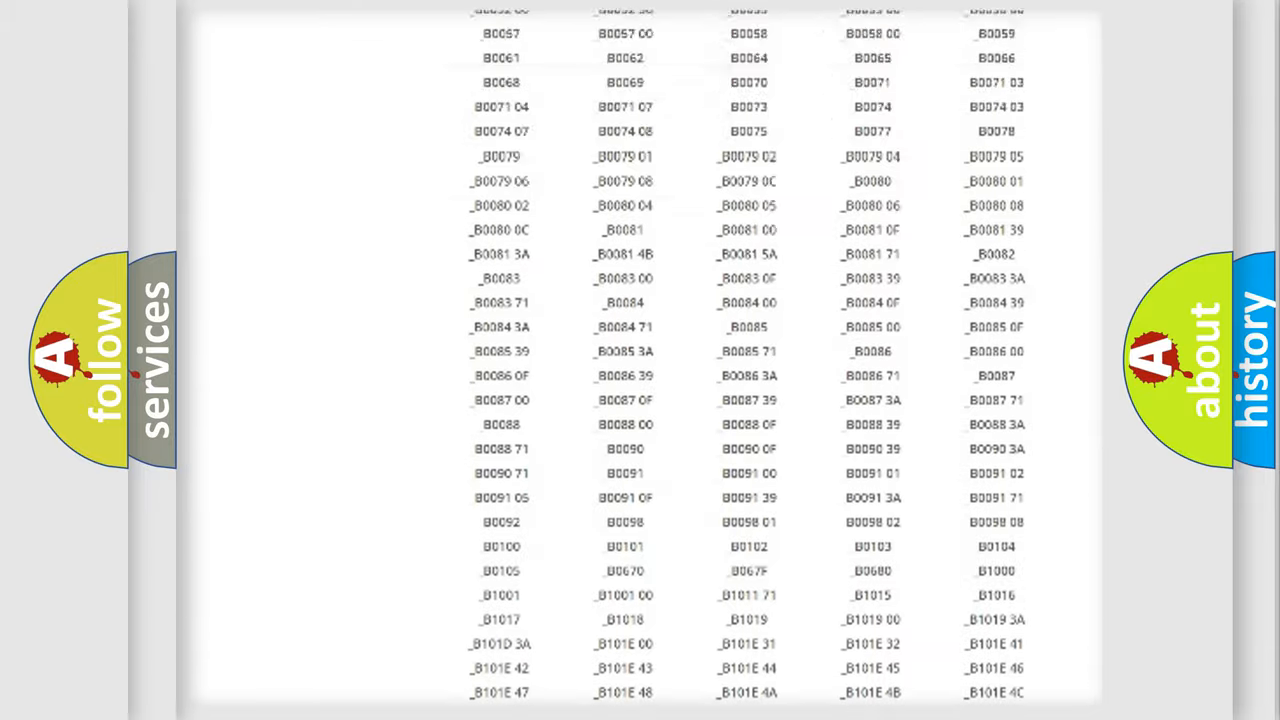
scroll("up", 3)
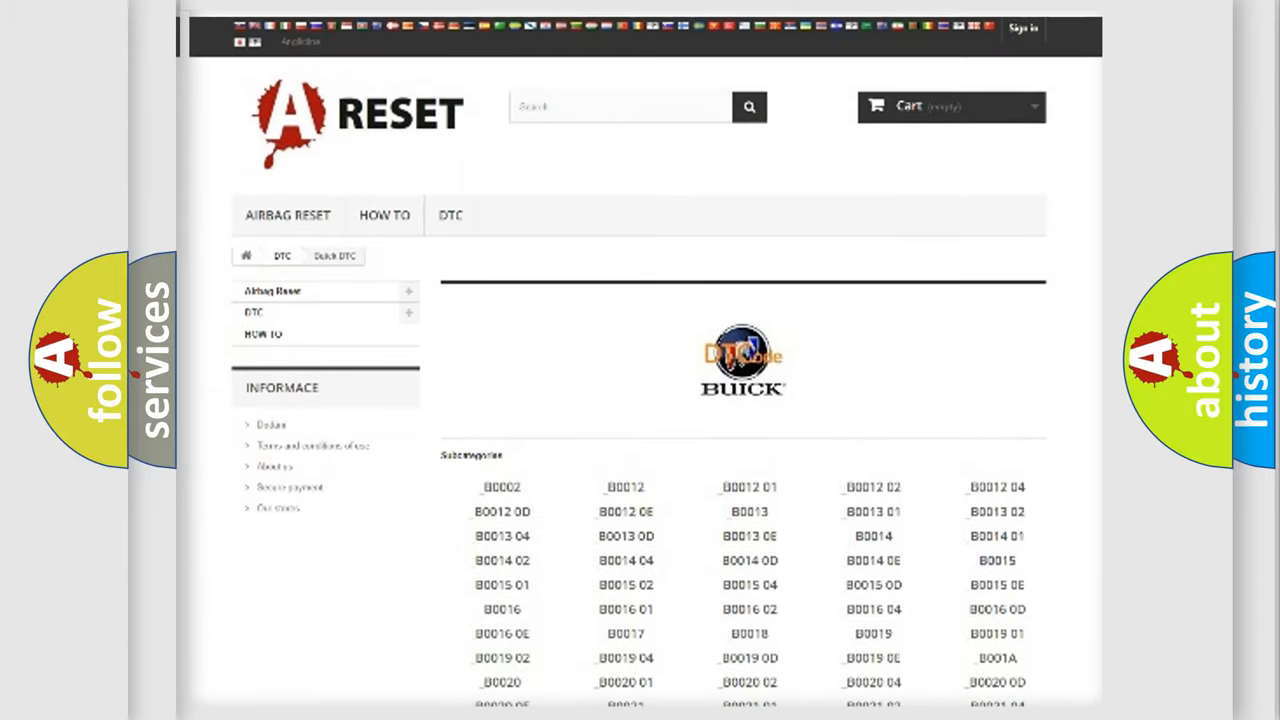